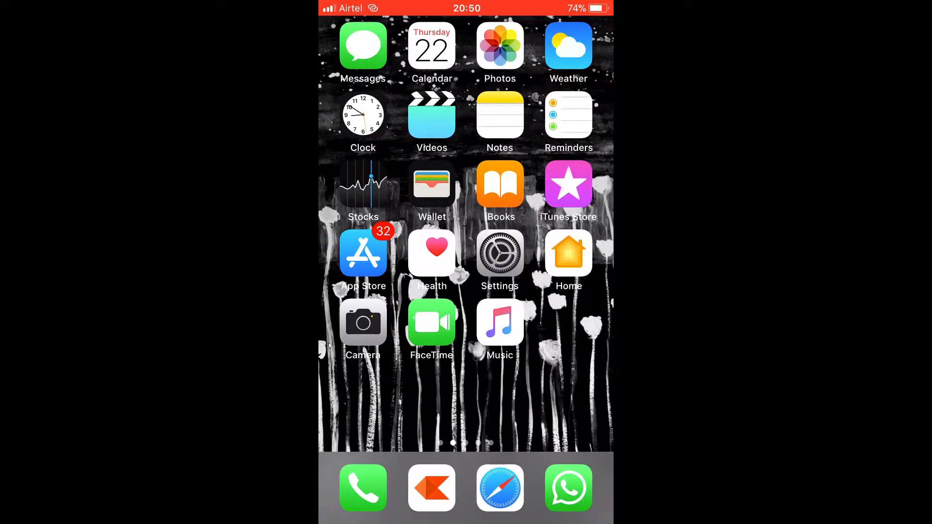
Go from the home screen into Settings > General and reach the Keyboard row.
left_click(499, 252)
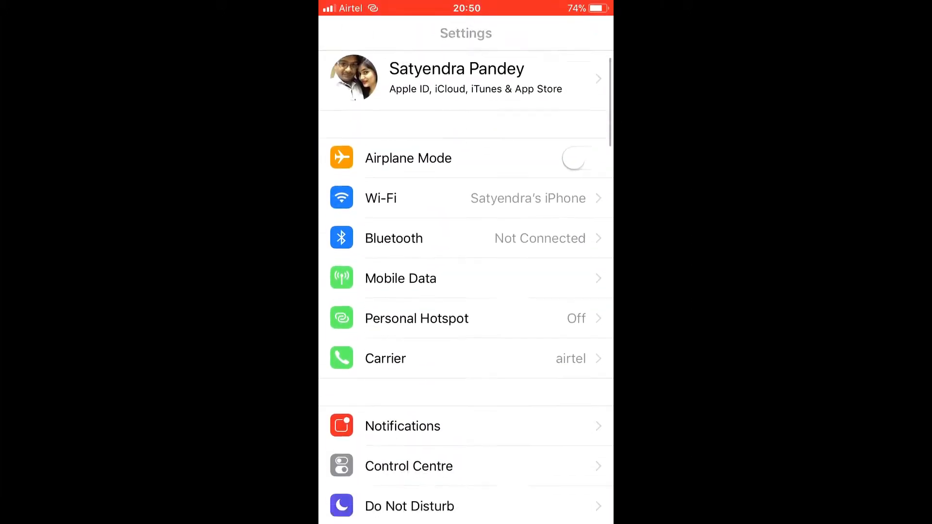
scroll("down", 3)
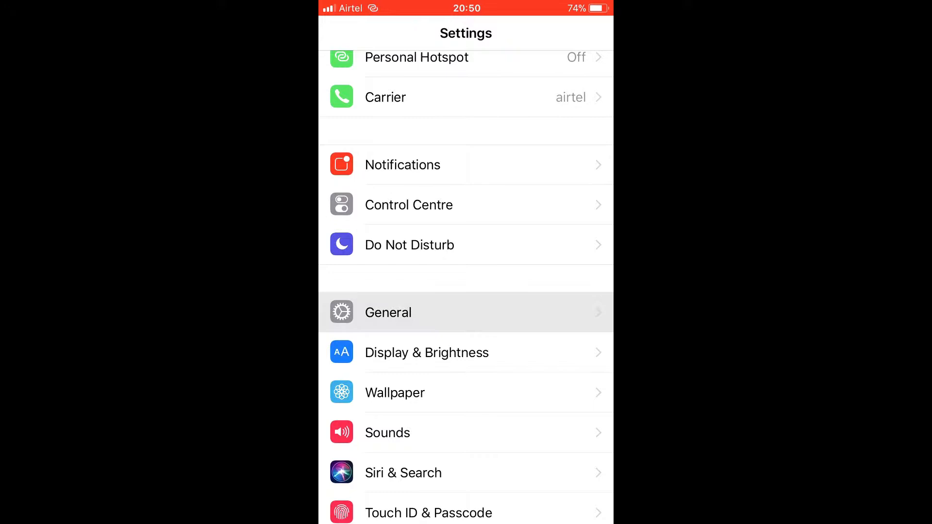
left_click(388, 313)
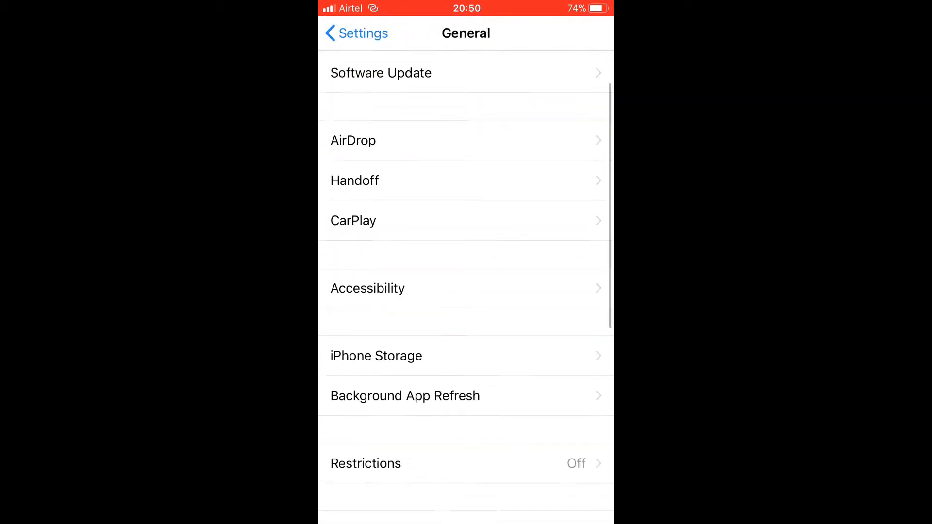
scroll("down", 3)
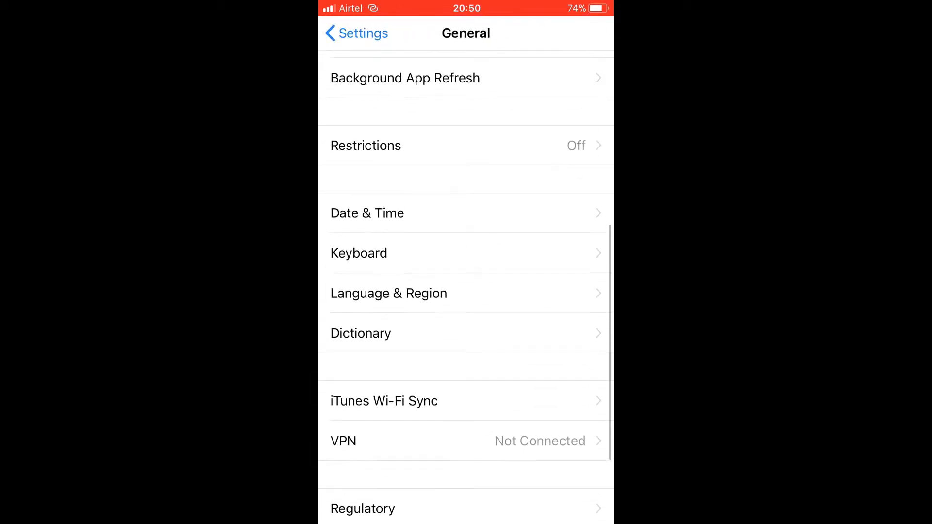
left_click(359, 252)
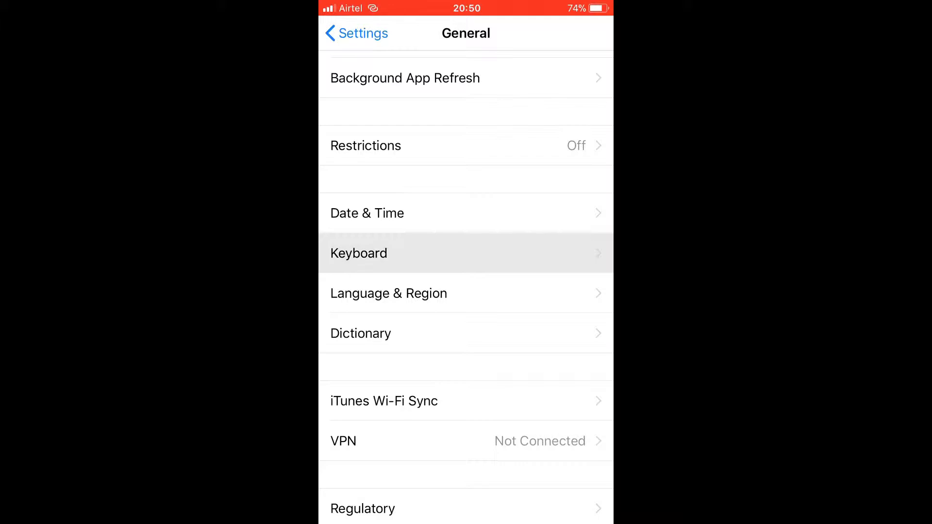
Show the Keyboards list with the installed Emoji and Hinglish keyboards.
left_click(358, 252)
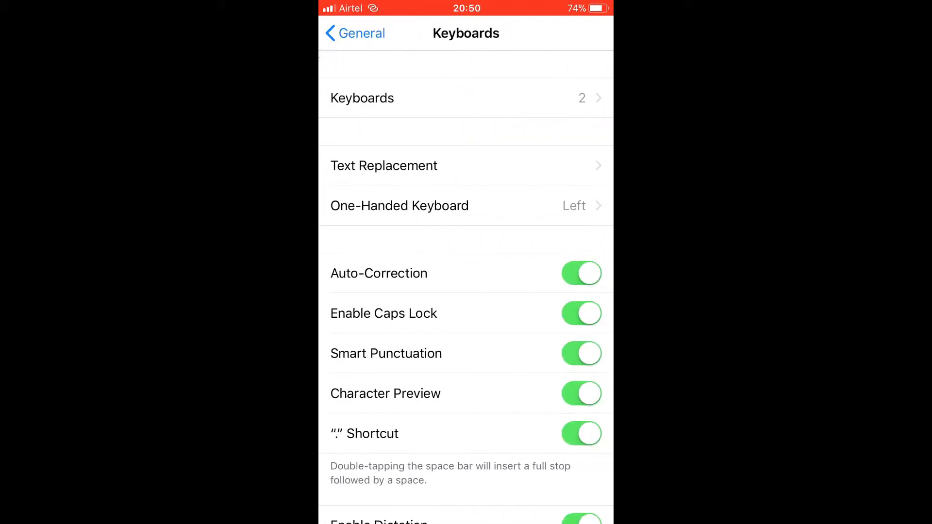
left_click(465, 98)
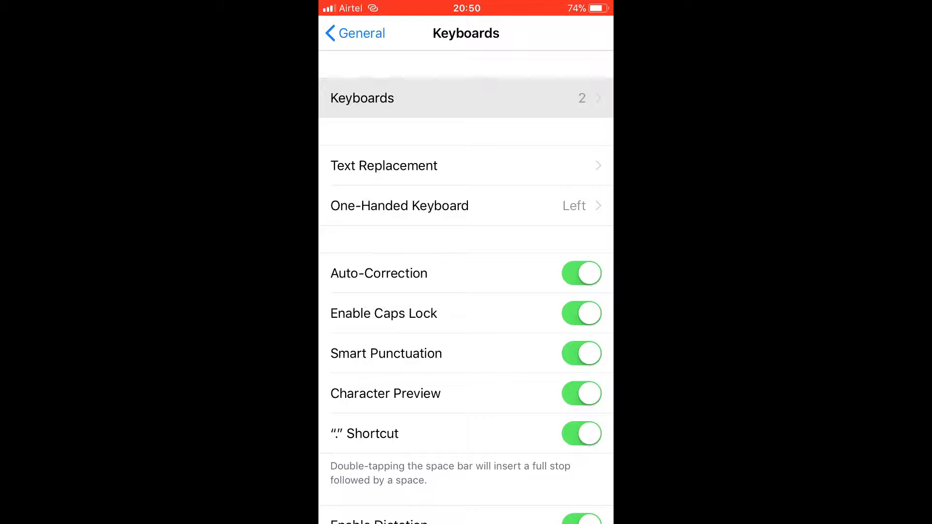
left_click(361, 97)
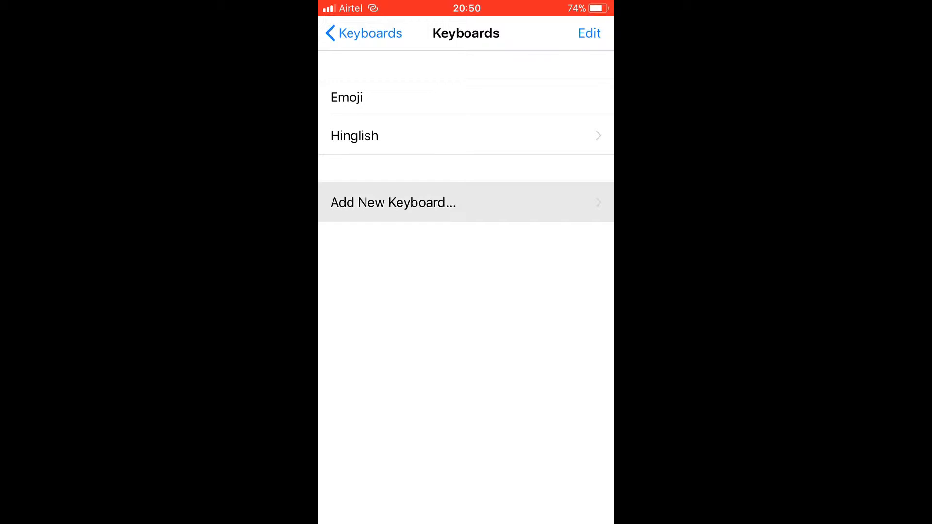
Browse the Add New Keyboard language list and return to the suggested English (India), Hindi, Hinglish entries.
left_click(393, 202)
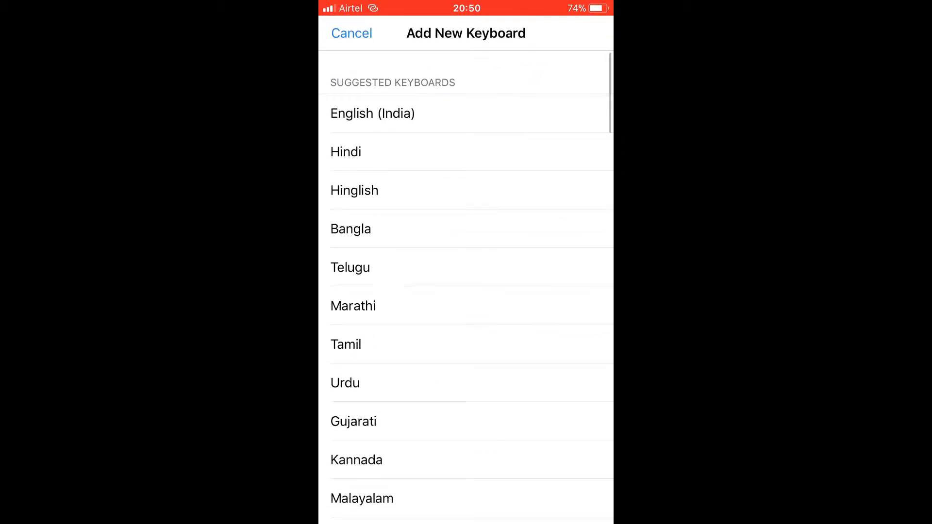
scroll("down", 3)
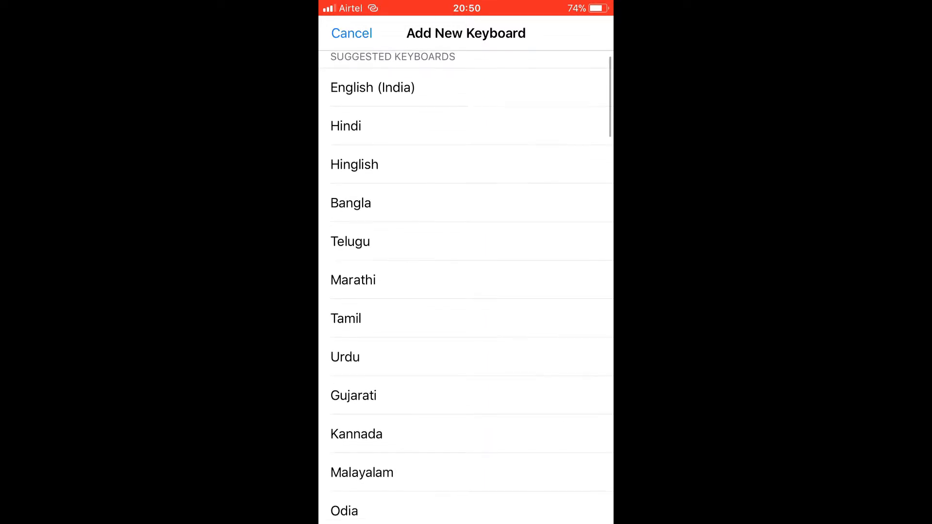
scroll("down", 3)
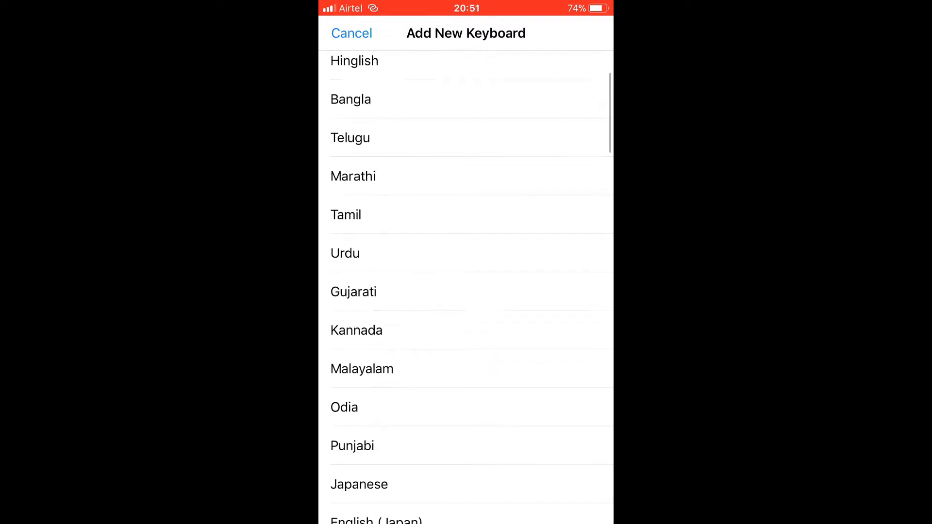
scroll("down", 3)
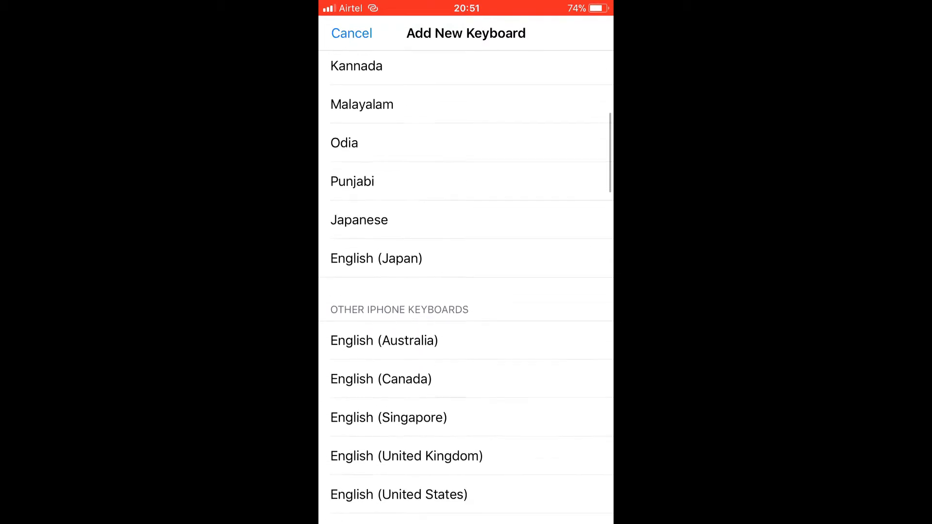
scroll("down", 3)
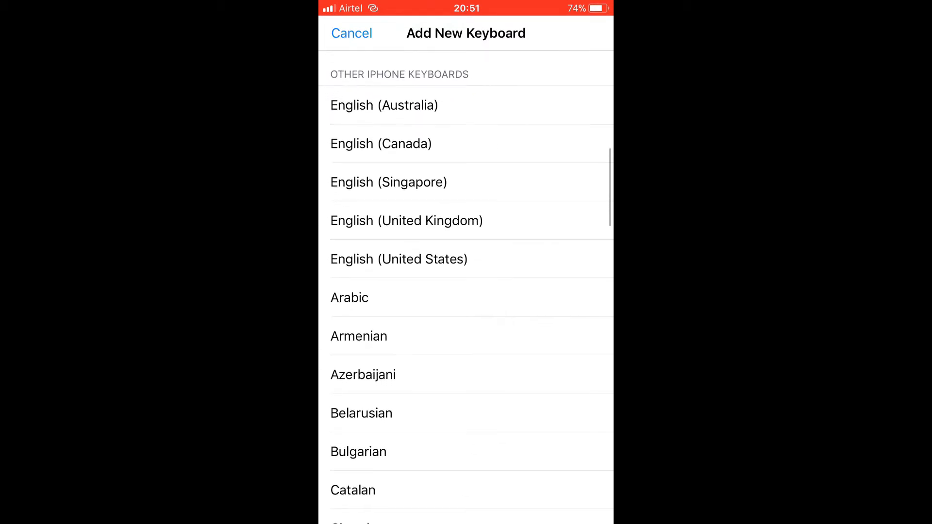
scroll("down", 3)
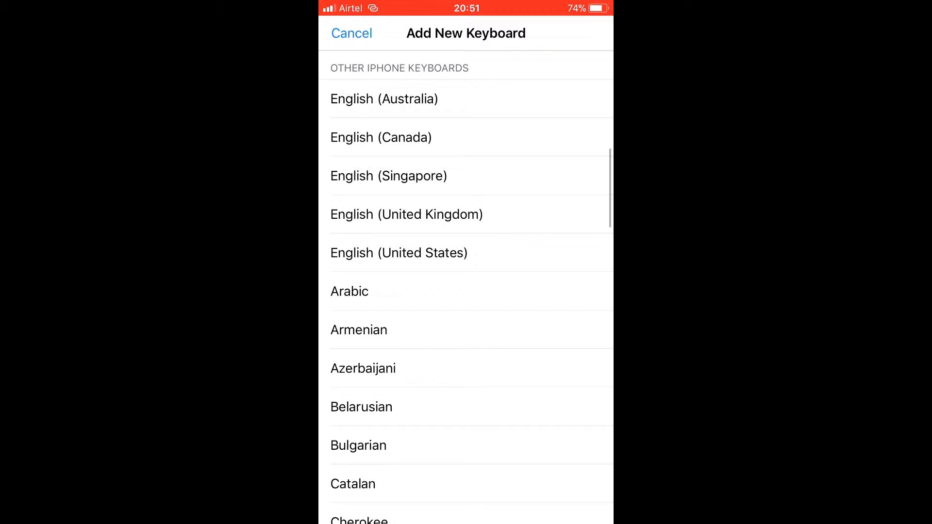
scroll("down", 3)
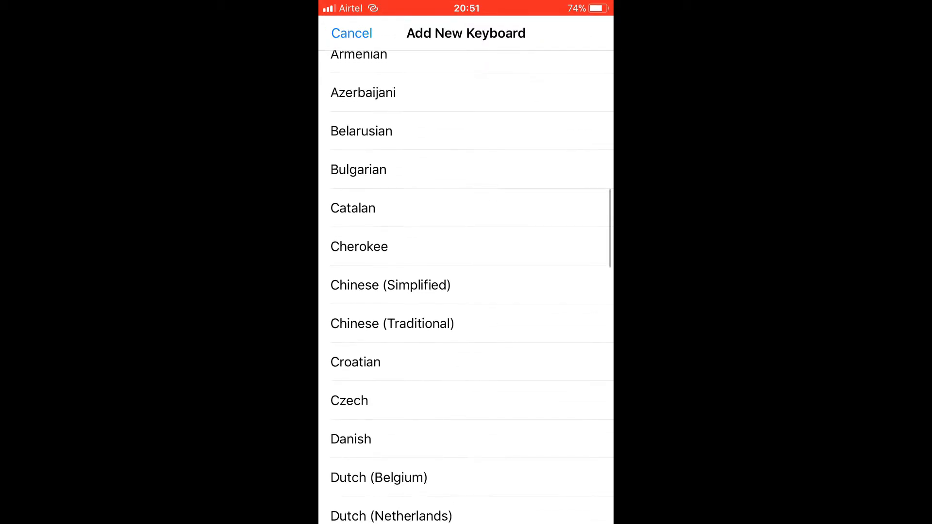
scroll("down", 3)
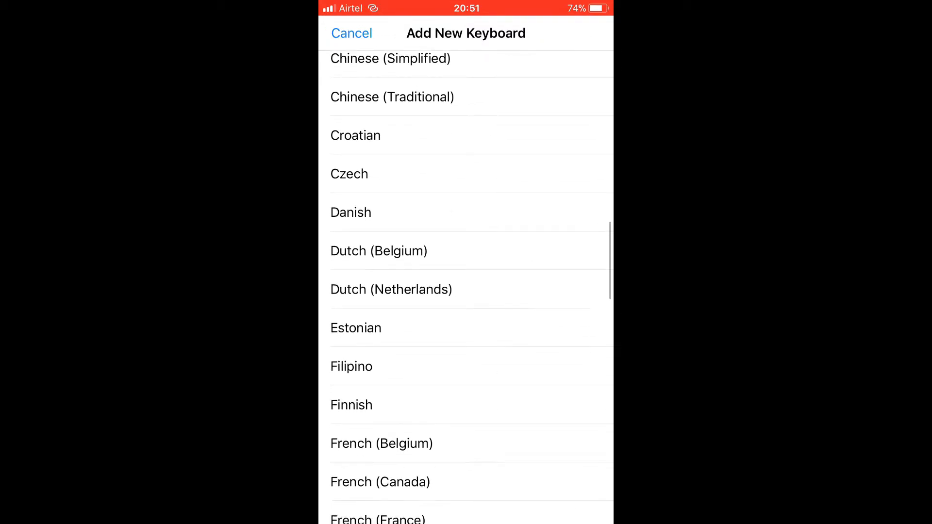
scroll("down", 3)
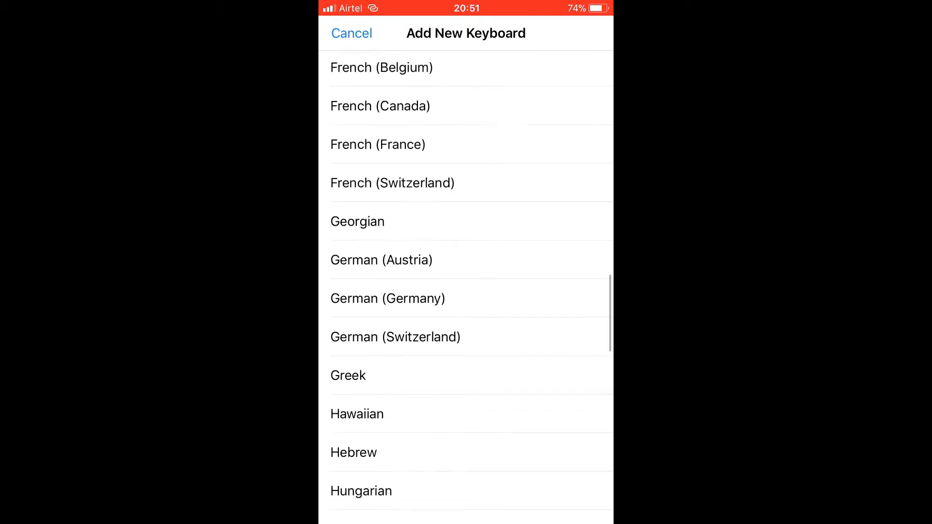
scroll("down", 3)
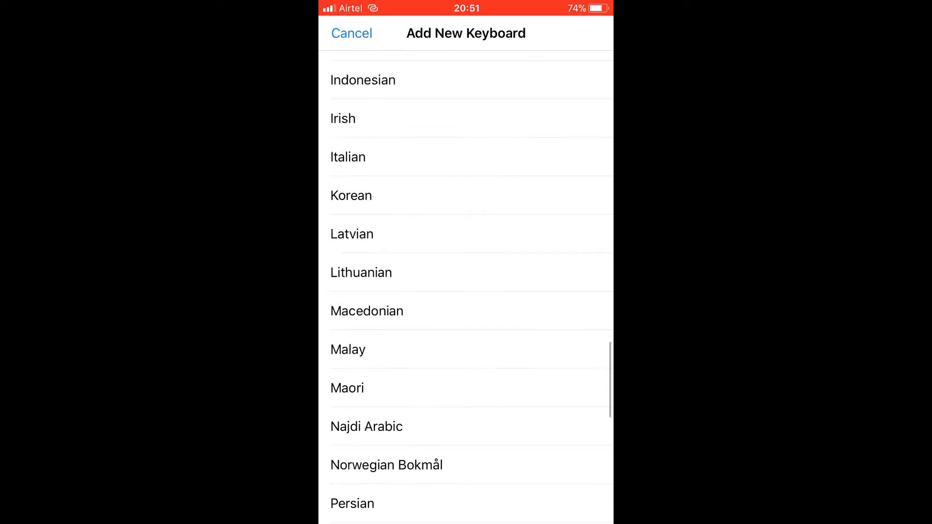
scroll("down", 3)
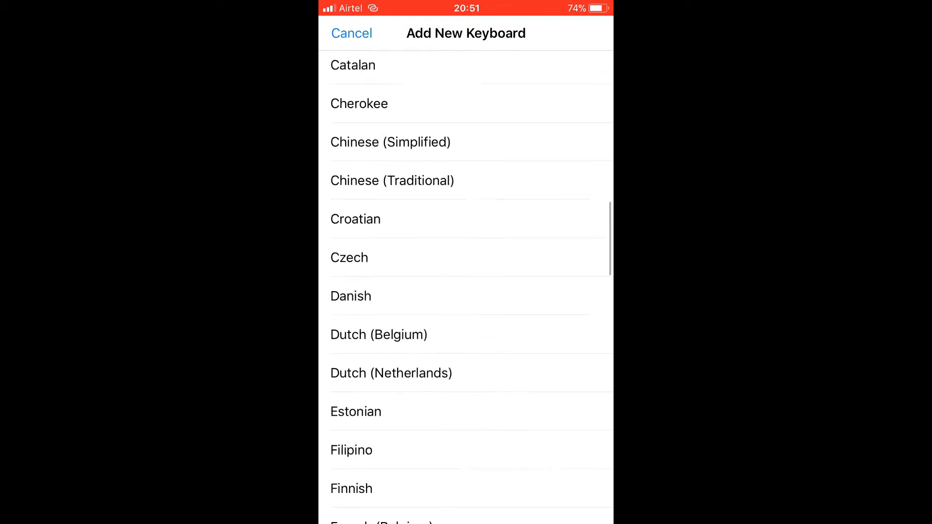
scroll("down", 3)
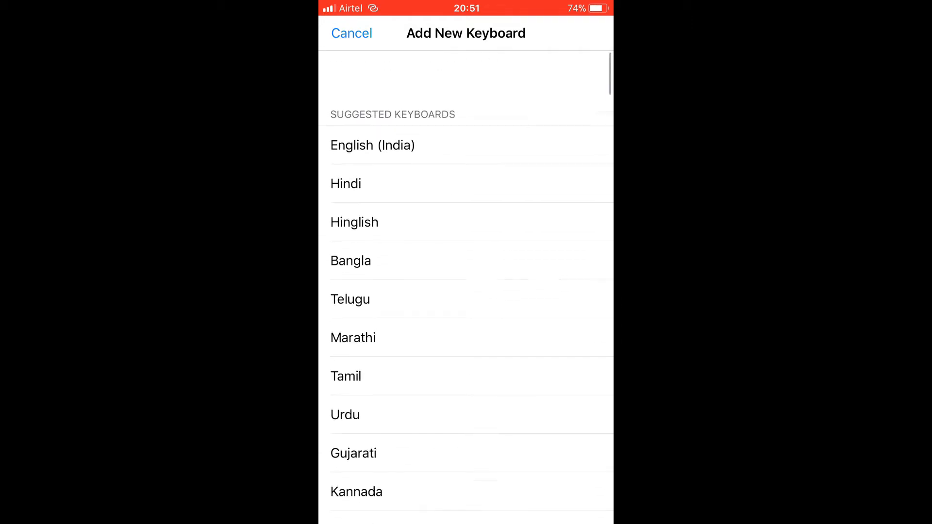
Choose Hindi and add its Transliteration (A→अ) layout rather than Devanagari.
left_click(346, 184)
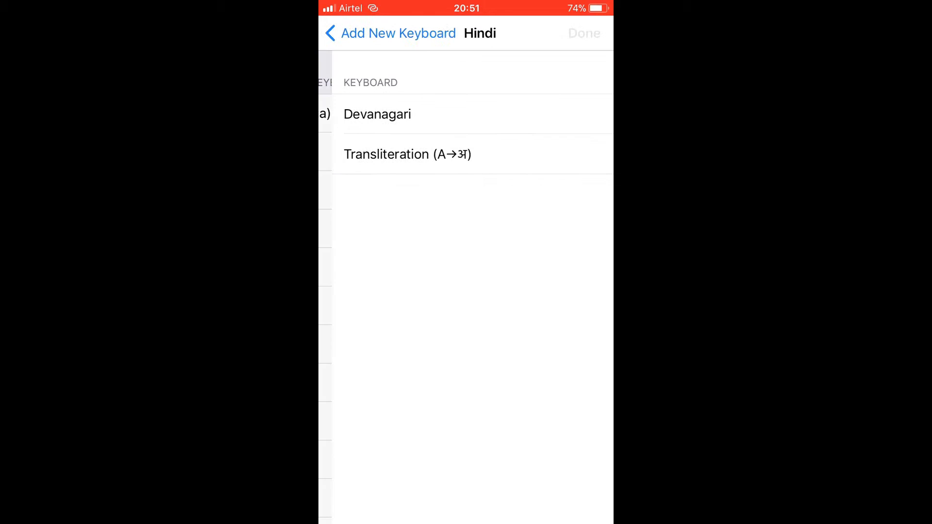
left_click(407, 153)
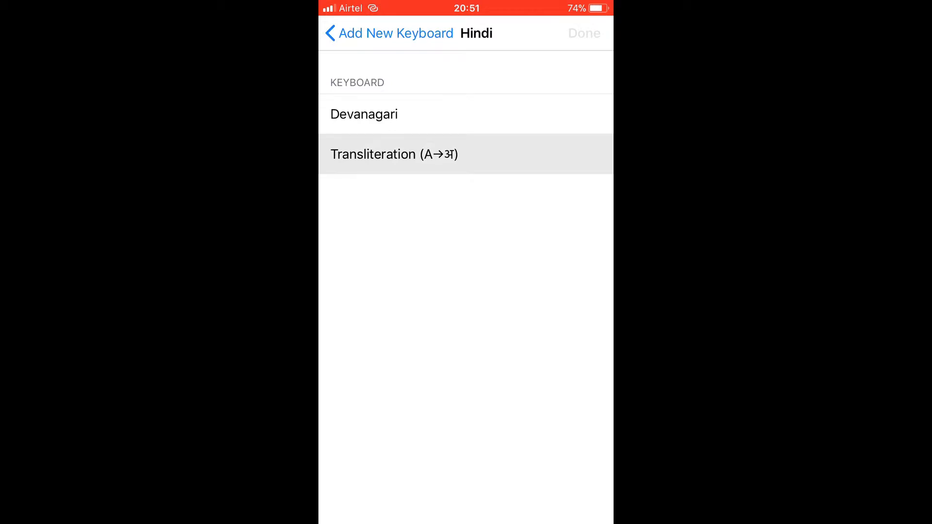
left_click(394, 153)
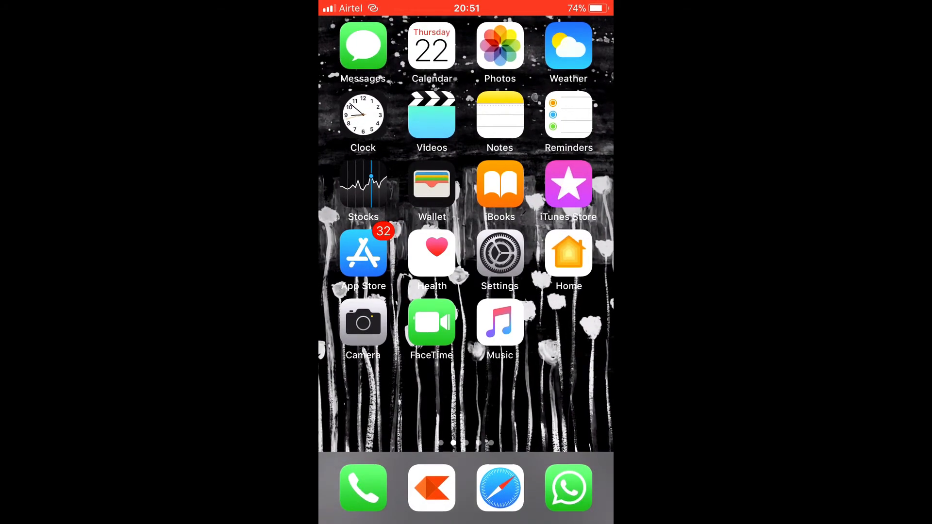
Start a new note and write हेलो with the Hindi Transliteration keyboard by entering helo.
left_click(500, 115)
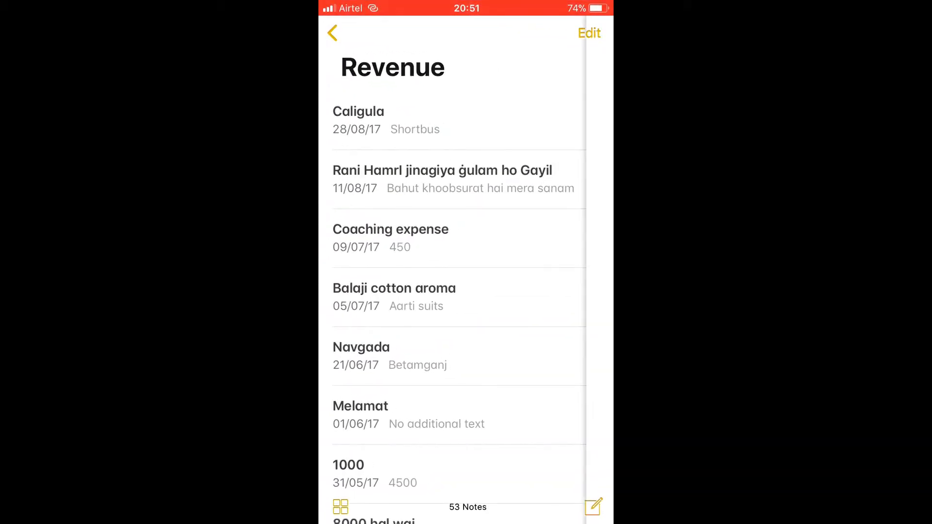
left_click(593, 507)
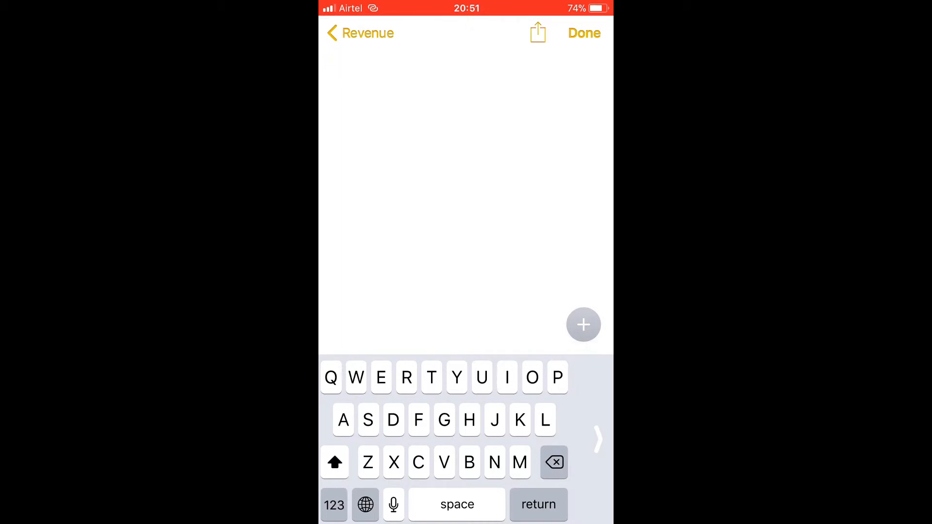
left_click(365, 518)
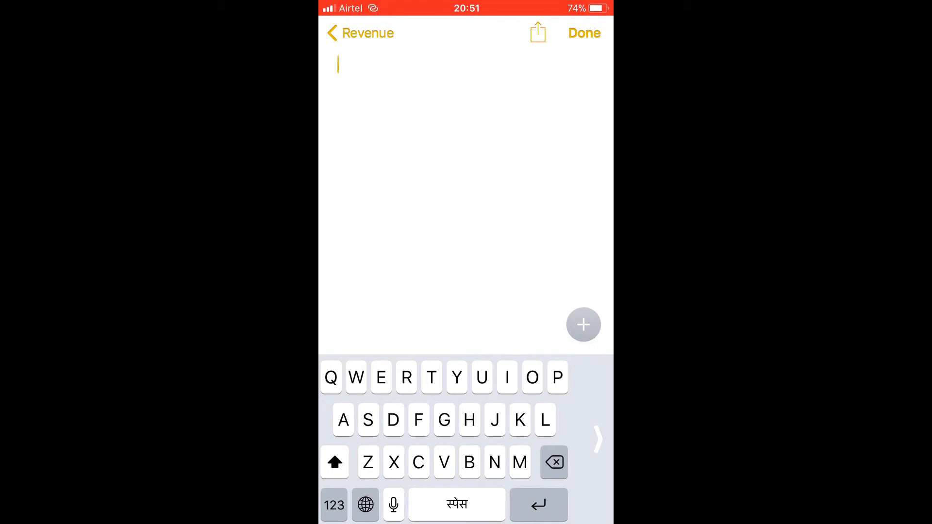
type("हेलो")
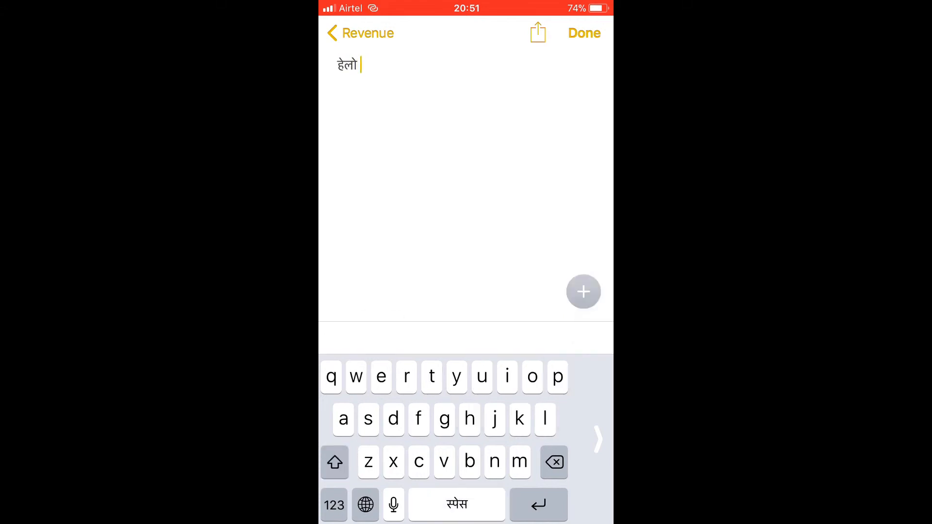